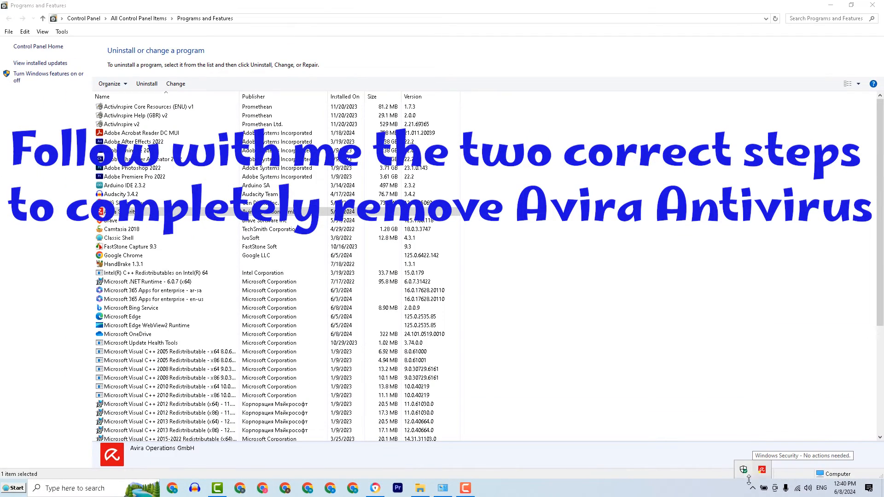
mouse_move(761, 469)
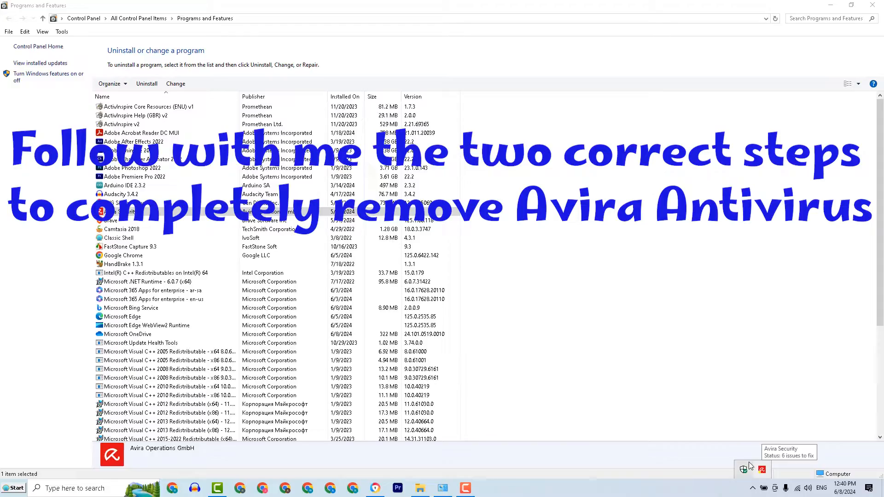
Bring up the Start menu with its apps and power options while Avira stays selected.
left_click(14, 488)
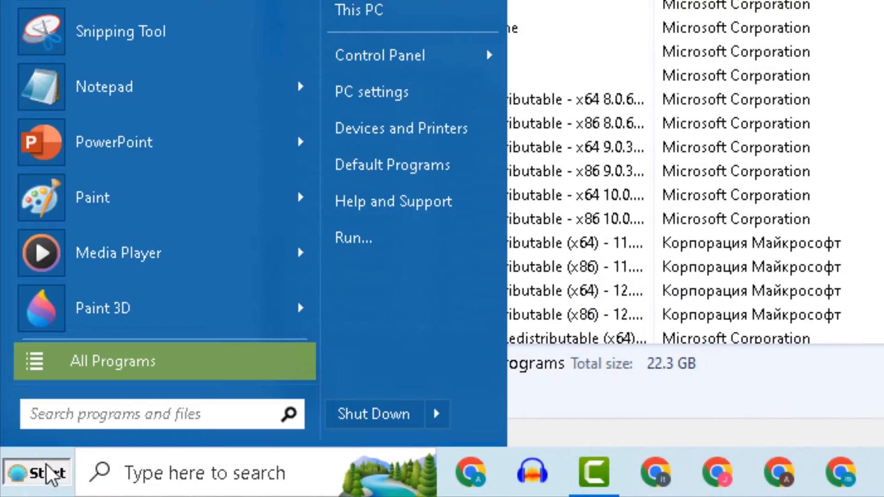
Restart from the power options into the advanced startup options for safe mode.
left_click(437, 414)
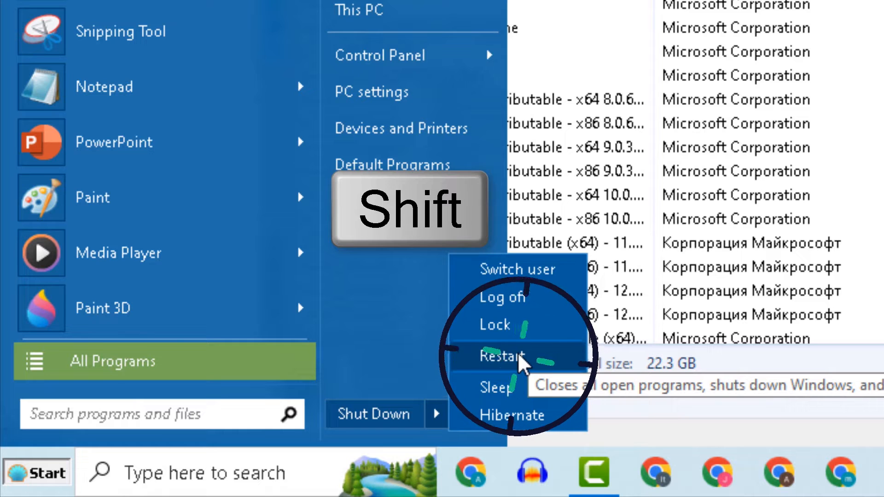
left_click(503, 355)
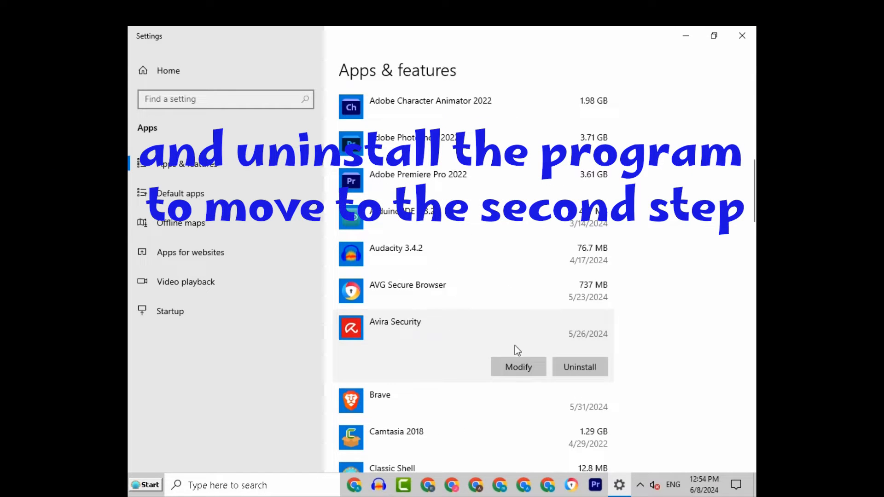
Uninstall Avira Security from Apps & features and confirm removing its related info.
left_click(579, 368)
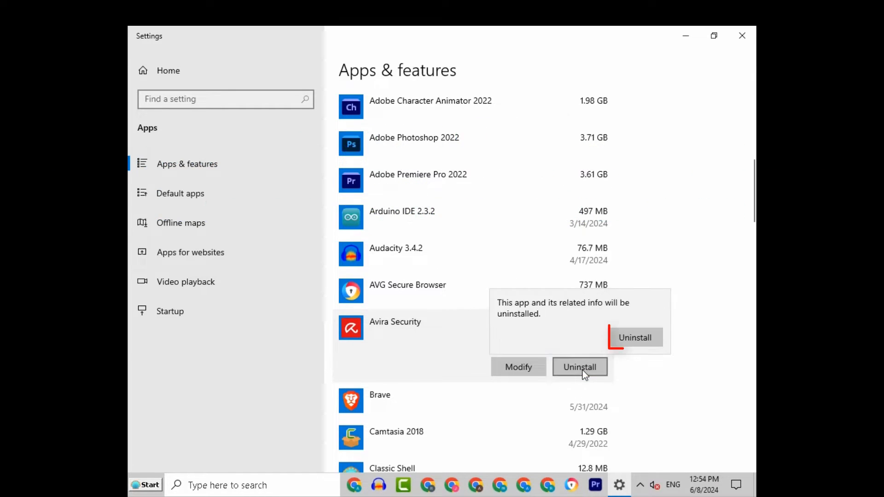
left_click(634, 337)
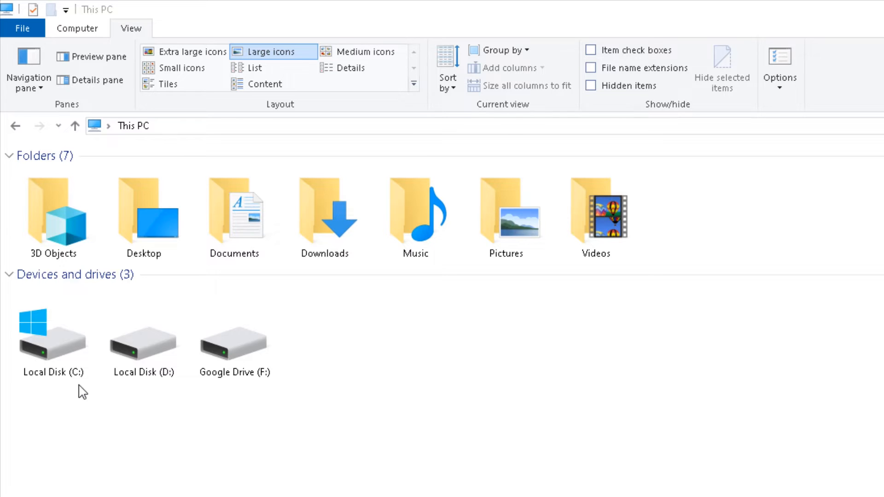
Delete the Avira folder inside Program Files (x86) on Local Disk (C:).
double_click(52, 335)
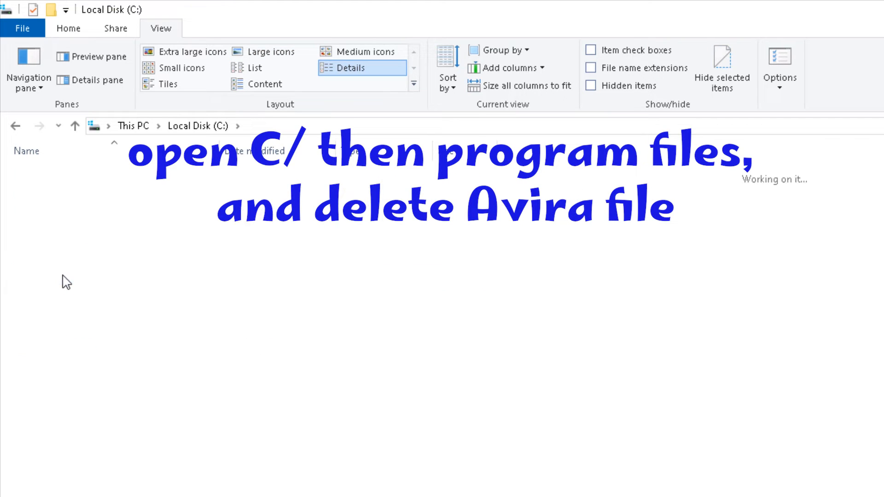
left_click(41, 258)
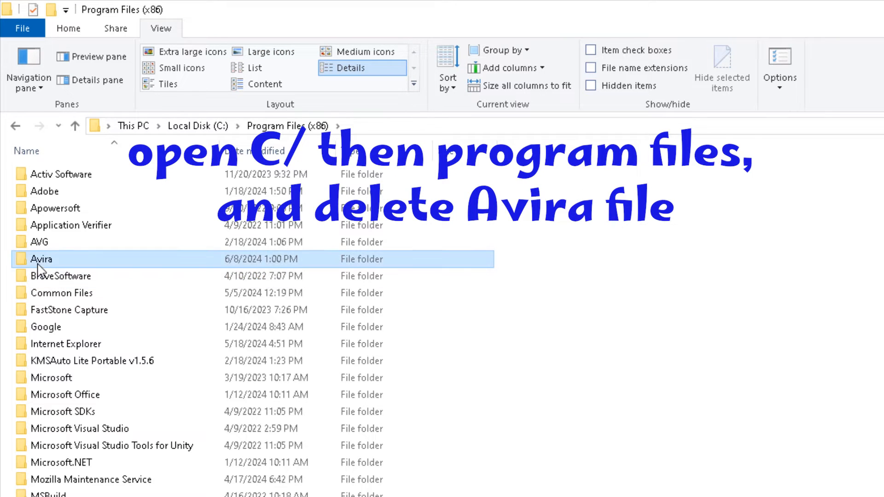
right_click(40, 258)
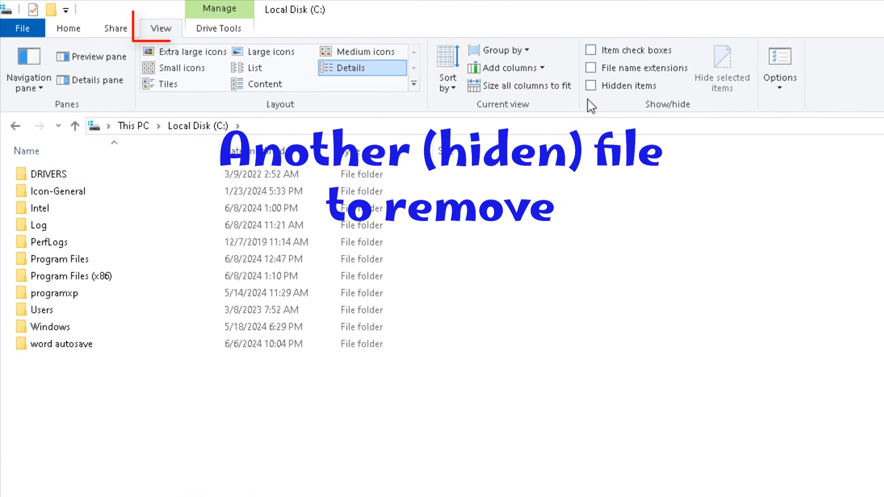
Show hidden items on C: and enter ProgramData, where an Avira folder is listed.
left_click(591, 85)
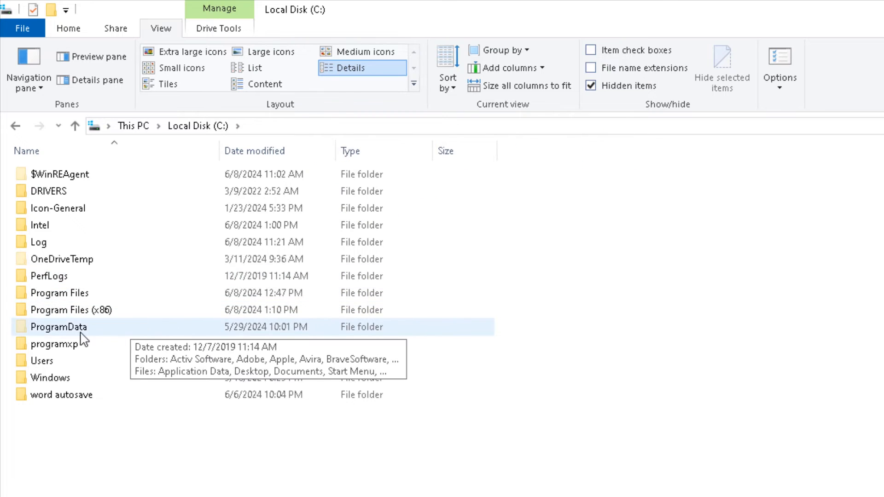
double_click(59, 327)
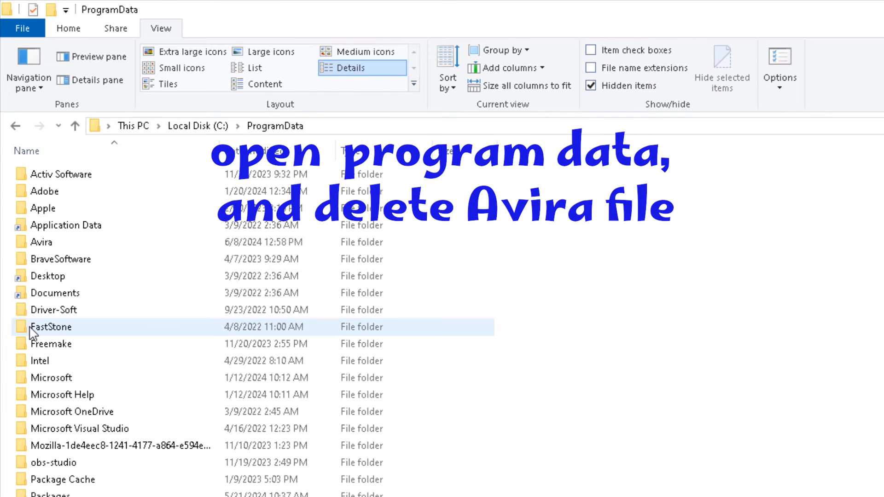